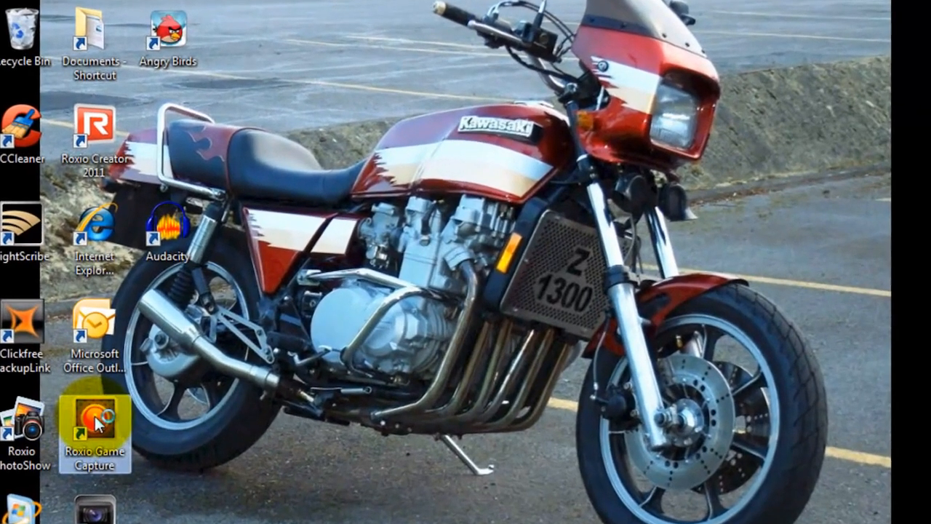
Launch Roxio Game Capture and enter the capture screen with the live PS3 preview
double_click(96, 416)
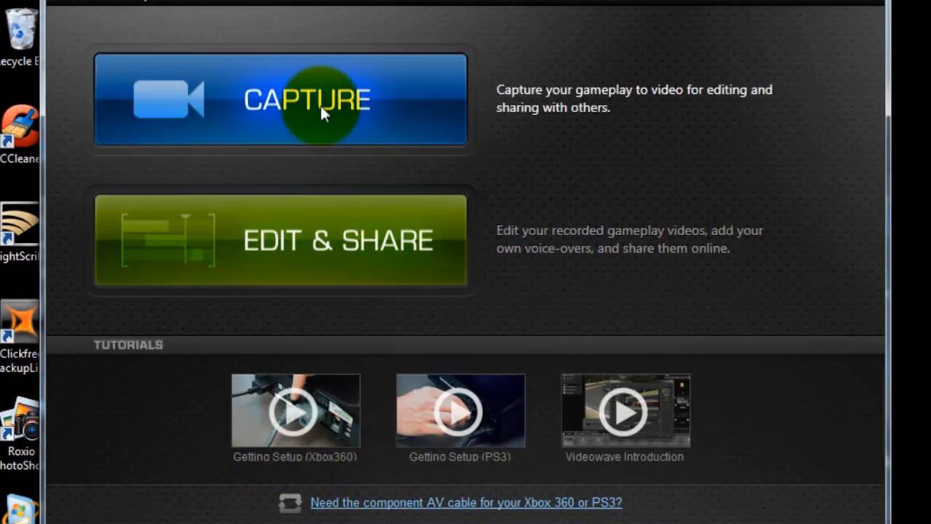
left_click(322, 113)
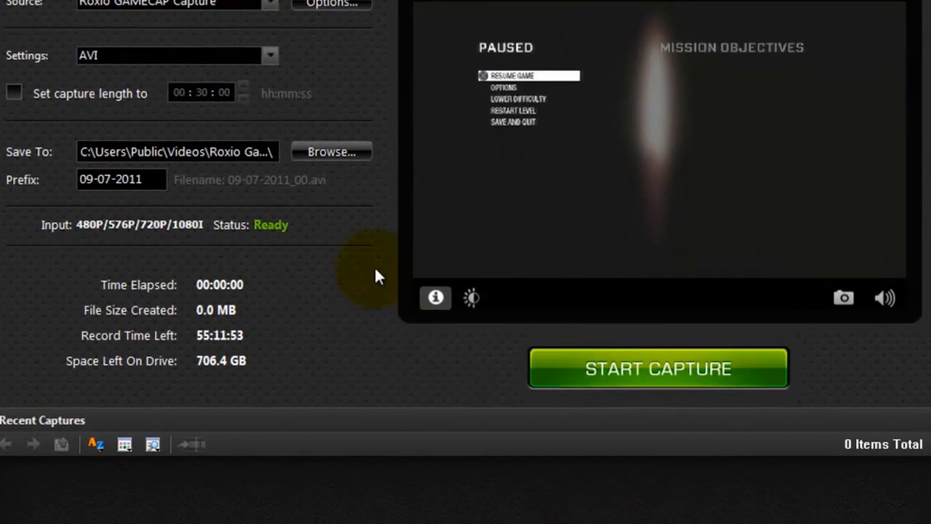
mouse_move(776, 171)
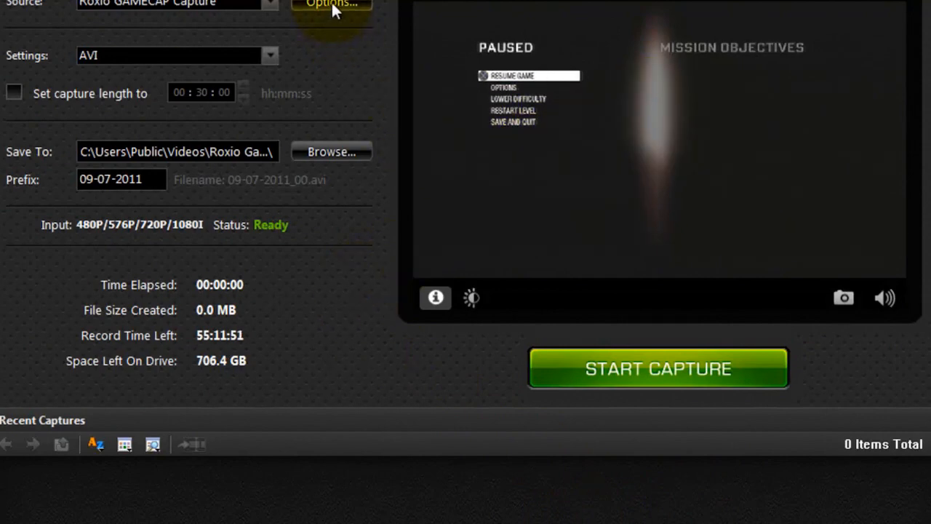
left_click(333, 6)
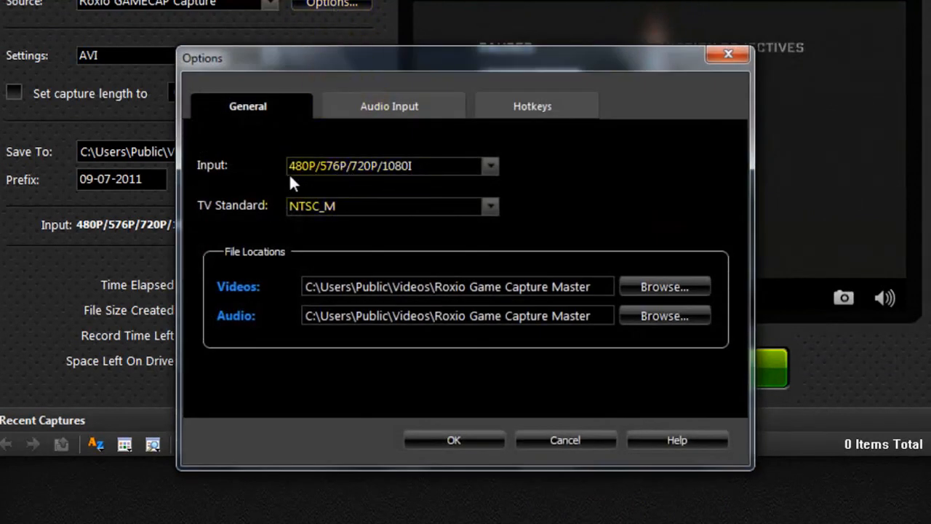
mouse_move(335, 185)
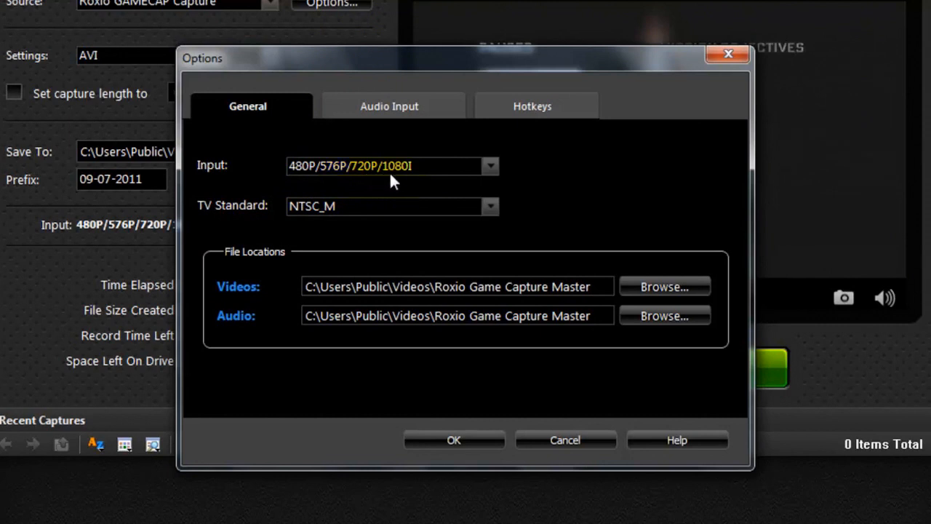
left_click(489, 166)
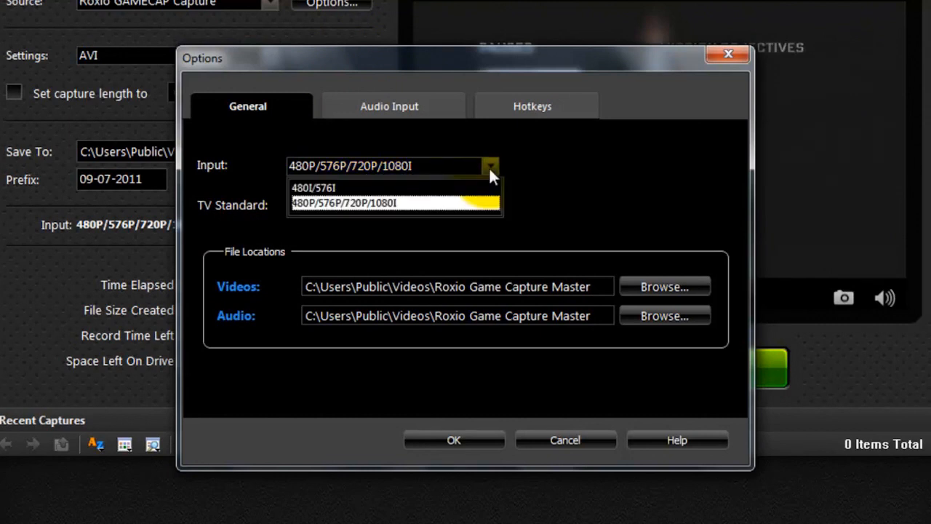
mouse_move(342, 196)
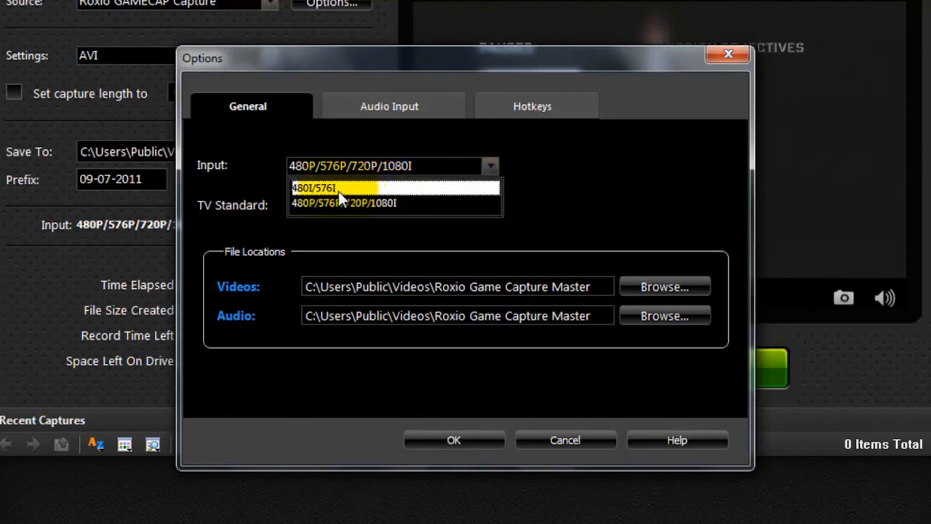
mouse_move(373, 208)
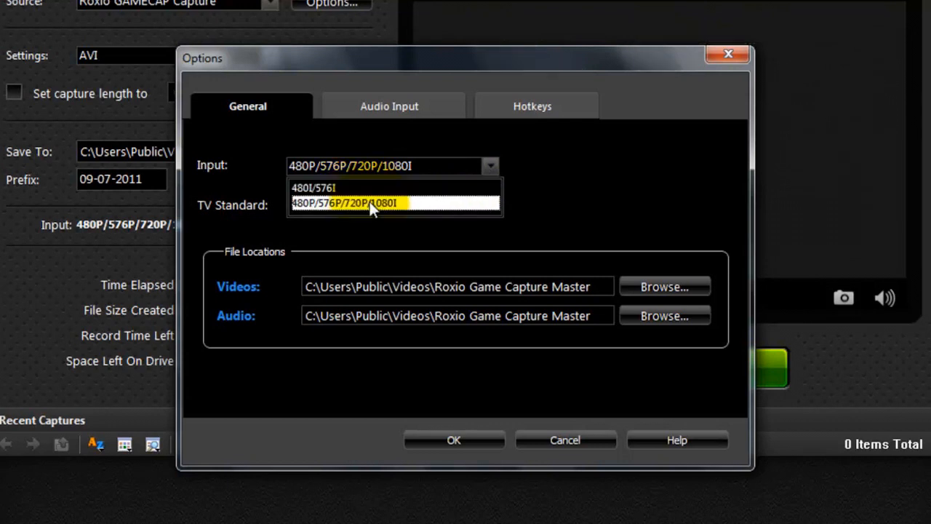
left_click(371, 203)
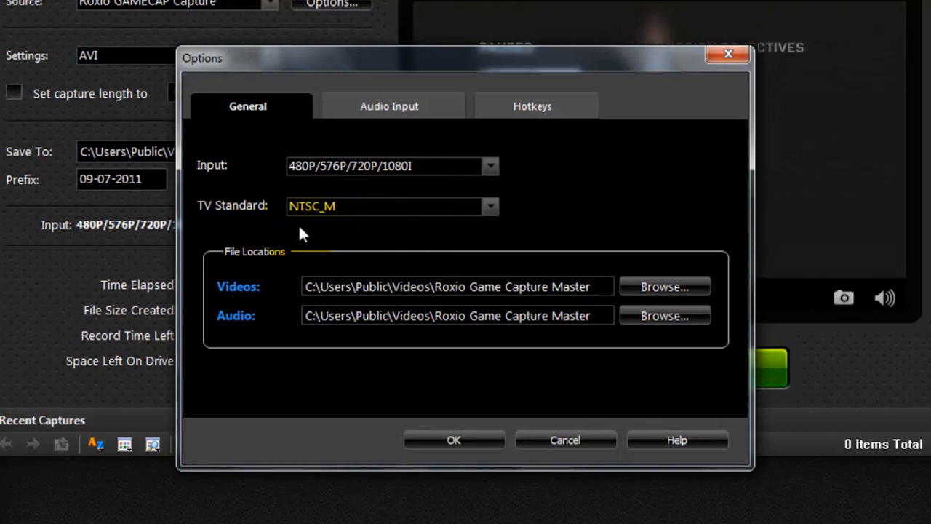
mouse_move(327, 225)
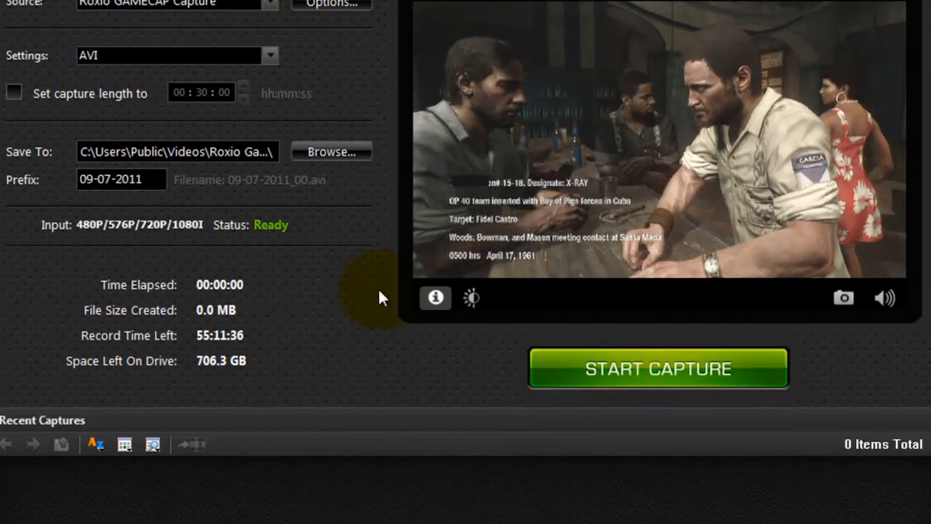
Set the TV standard to PAL_60 in Options and apply it
left_click(337, 5)
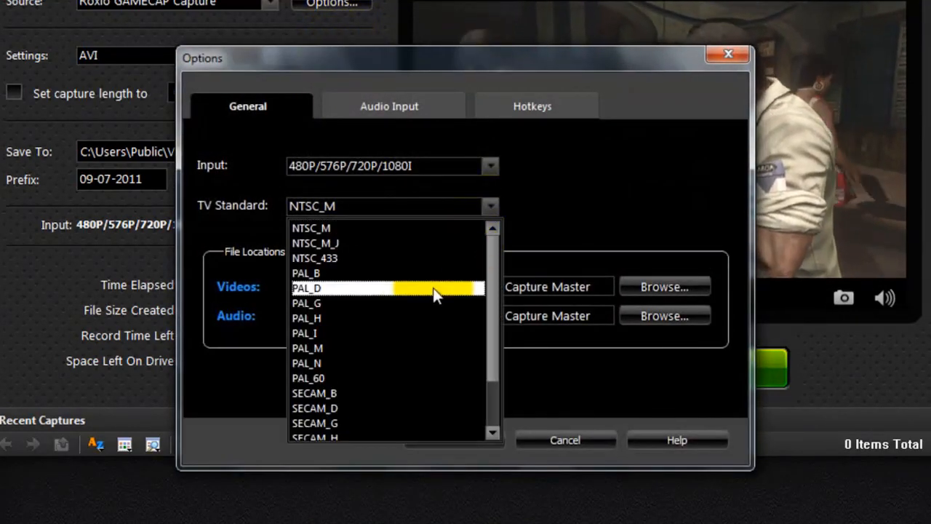
mouse_move(401, 385)
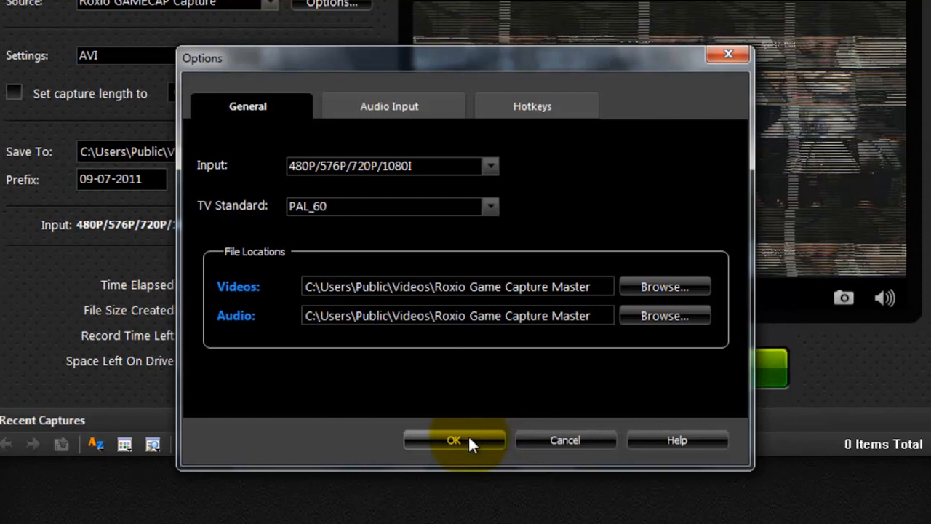
left_click(454, 440)
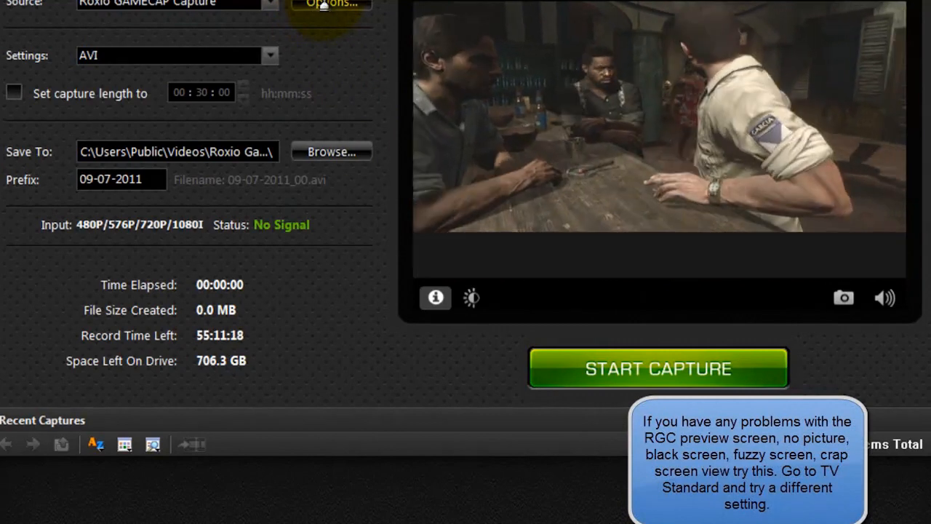
Change the TV standard back to NTSC_M in Options and confirm with OK
left_click(333, 5)
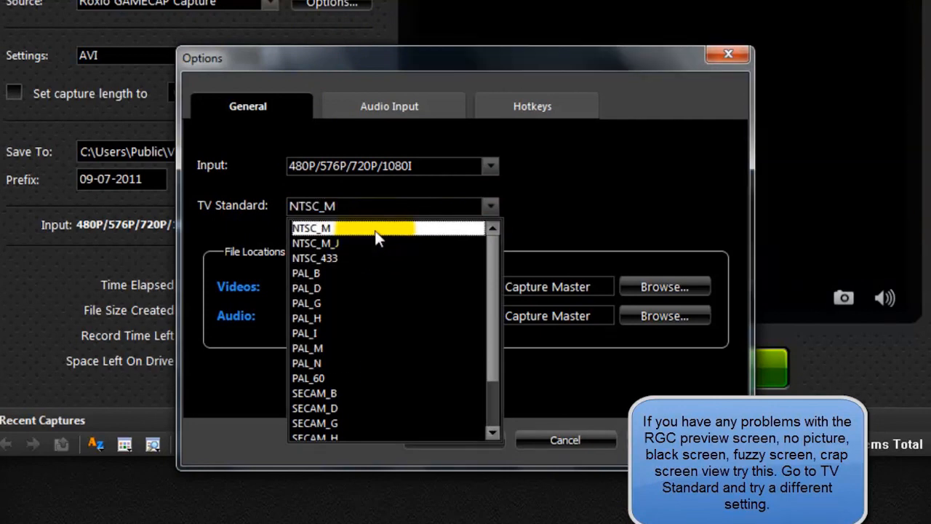
left_click(307, 228)
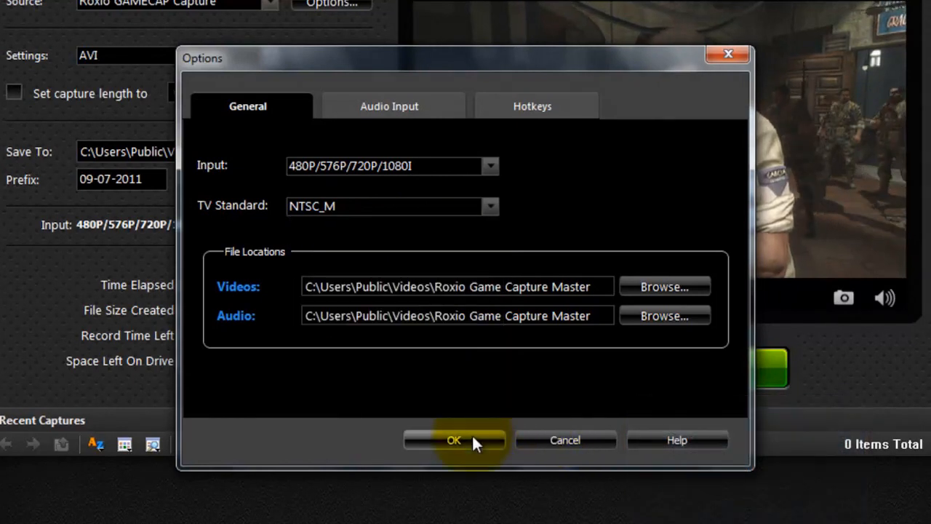
left_click(456, 440)
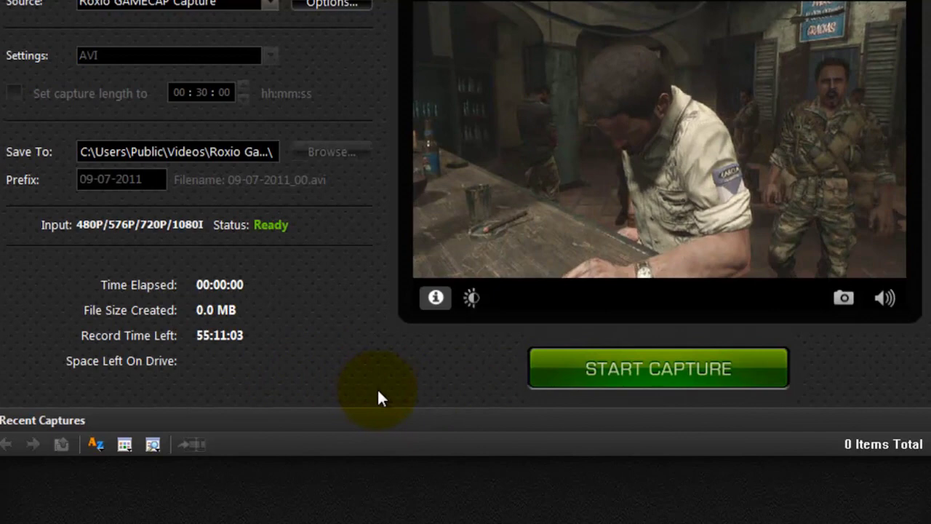
Record about 13 seconds of gameplay, then stop the capture
left_click(659, 367)
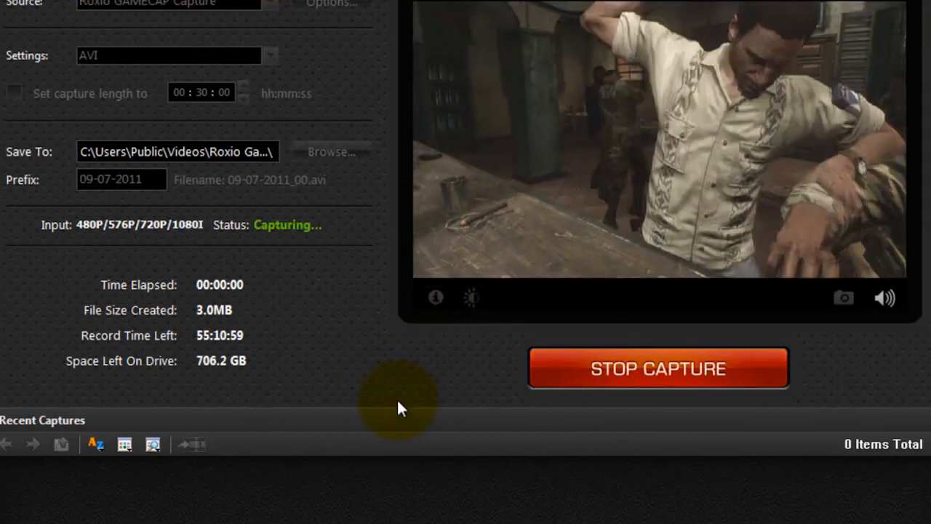
mouse_move(109, 87)
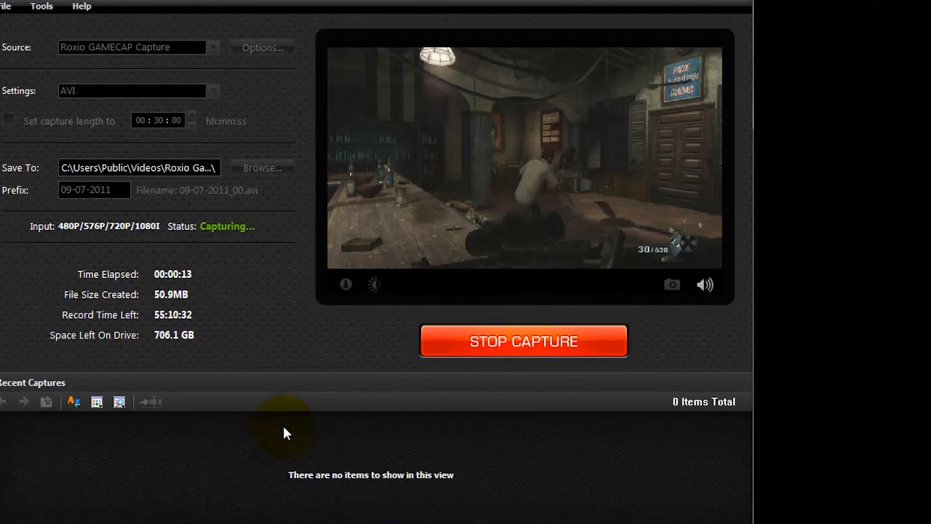
left_click(524, 340)
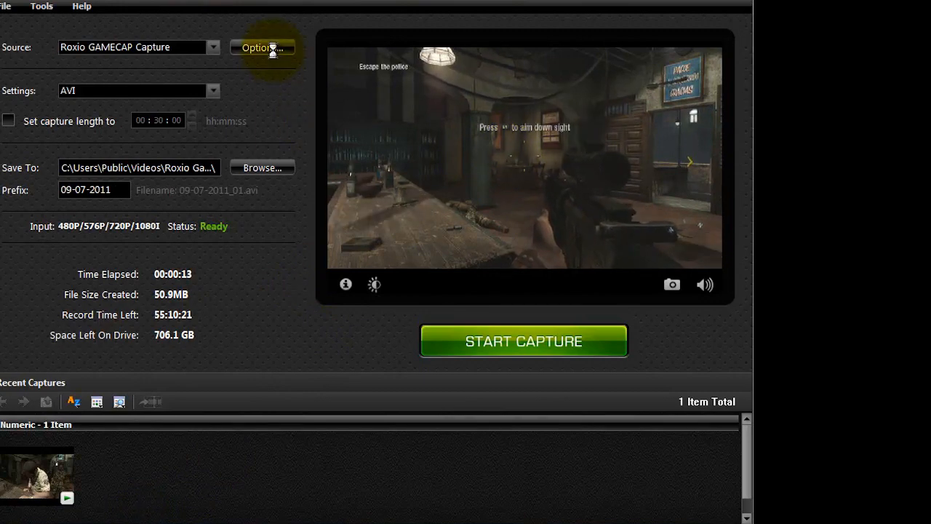
left_click(262, 48)
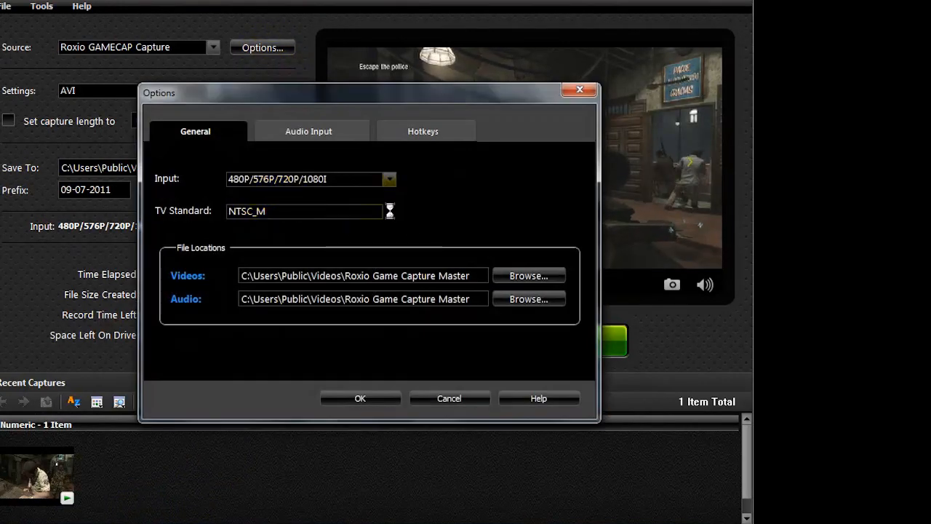
left_click(388, 211)
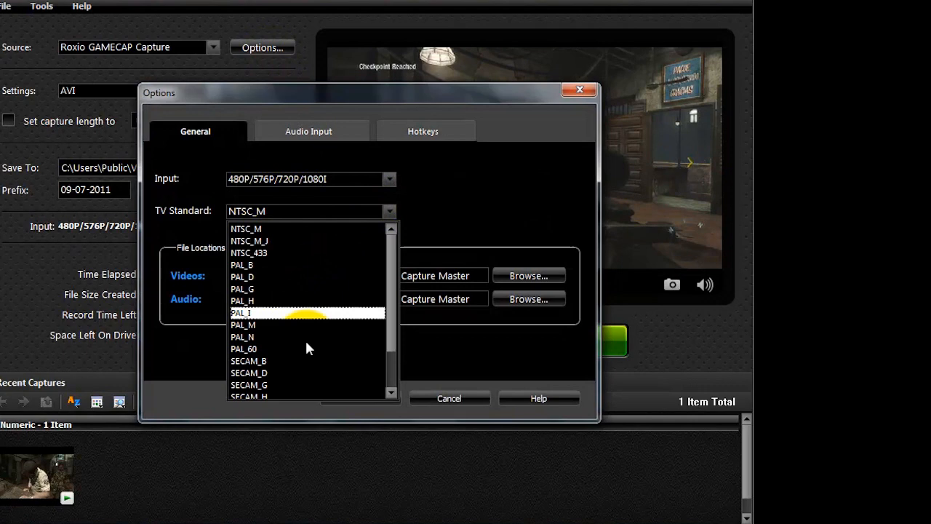
left_click(244, 348)
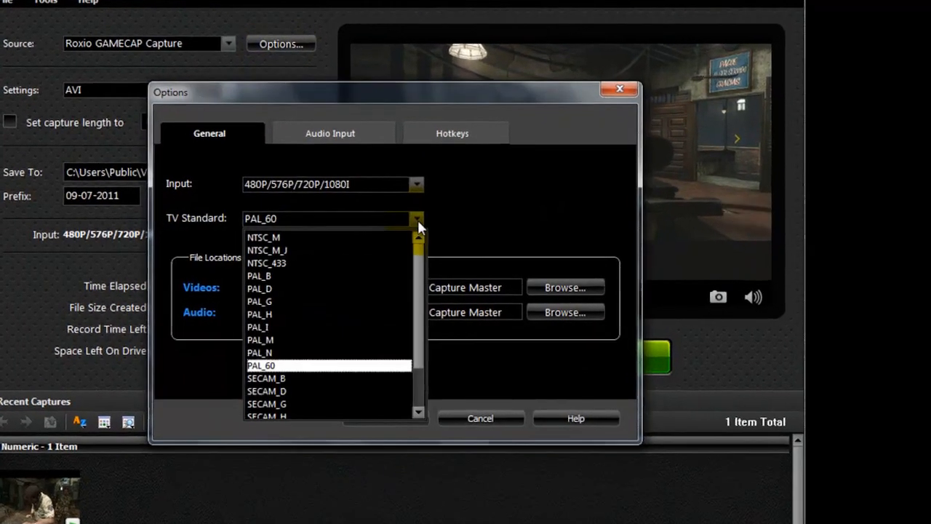
left_click(313, 228)
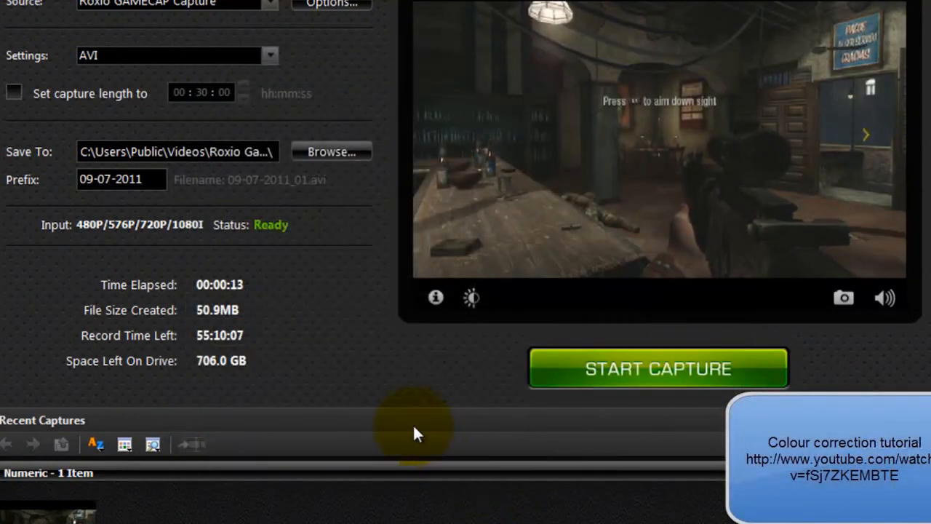
mouse_move(380, 411)
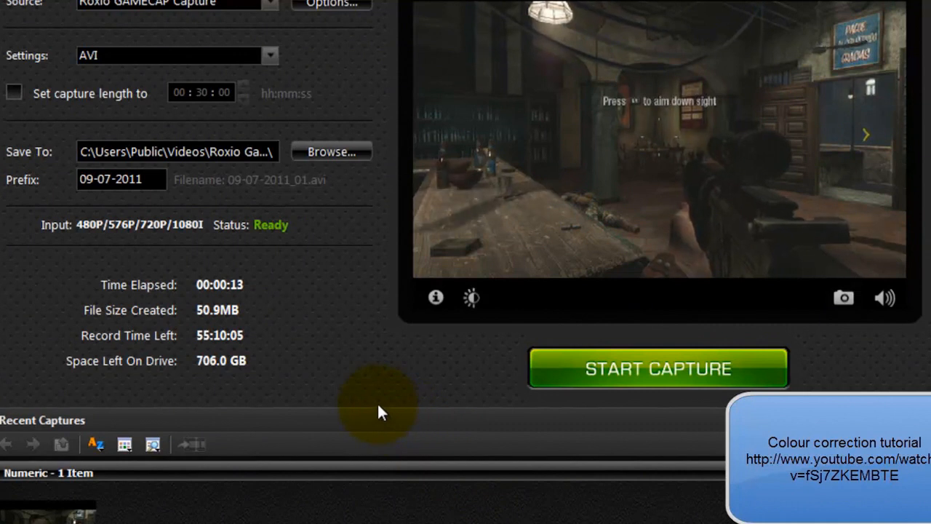